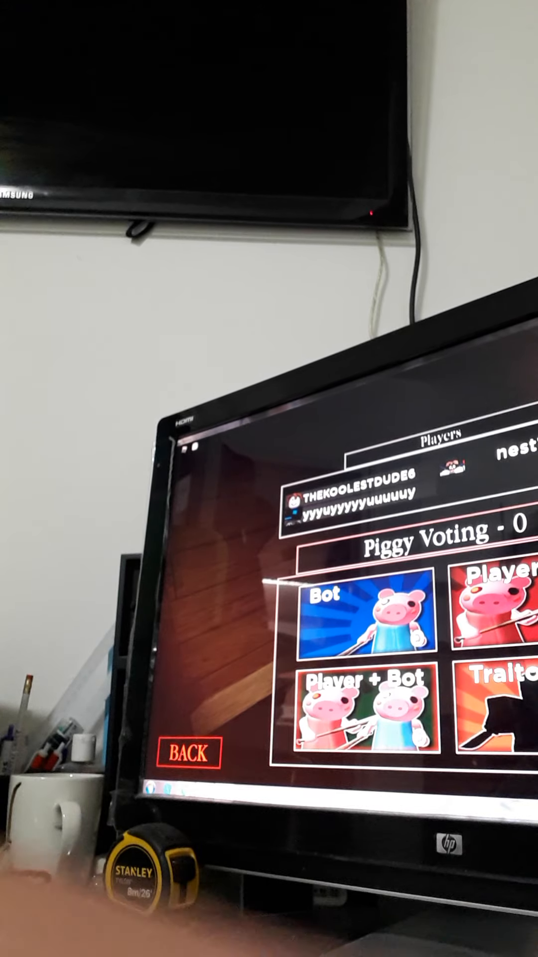
Step: Vote for the Traitor mode card in the Piggy lobby voting panel
{"action": "left_click", "coordinate": [500, 702]}
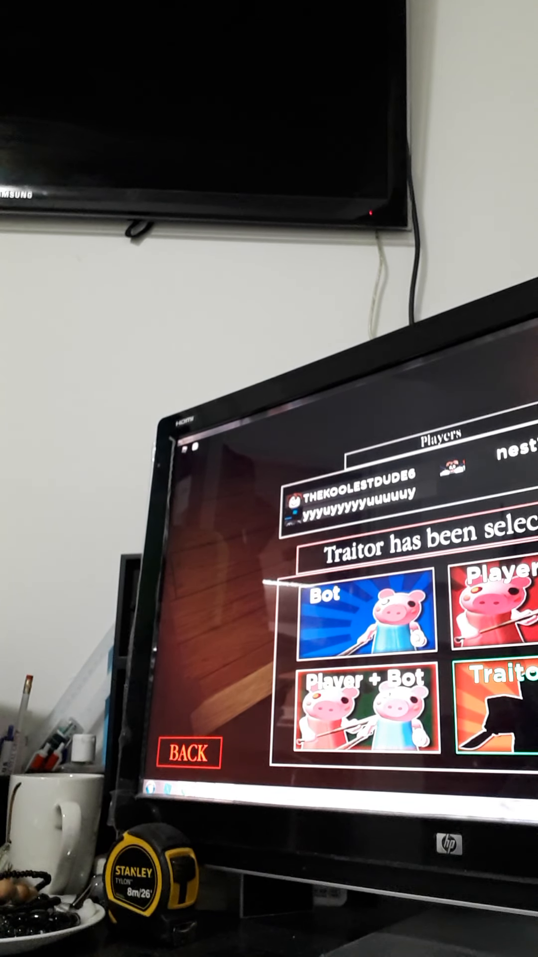